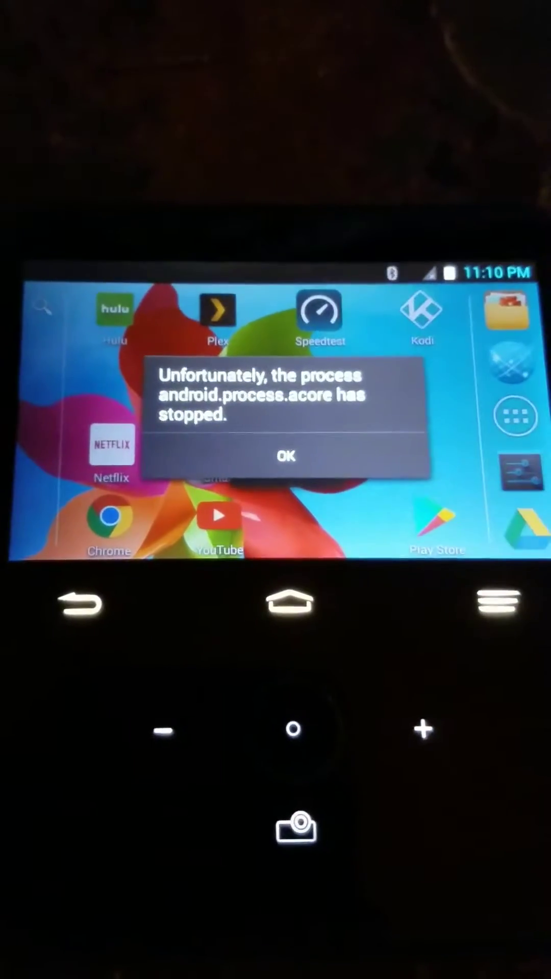
Dismiss the android.process.acore, Google Play services and stacked crash messages.
{"action": "left_click", "coordinate": [286, 457]}
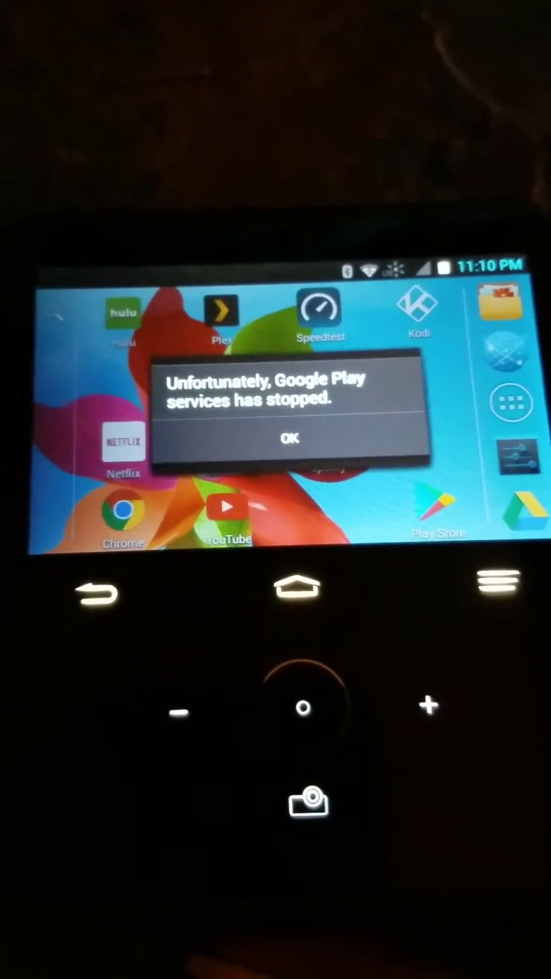
{"action": "left_click", "coordinate": [288, 437]}
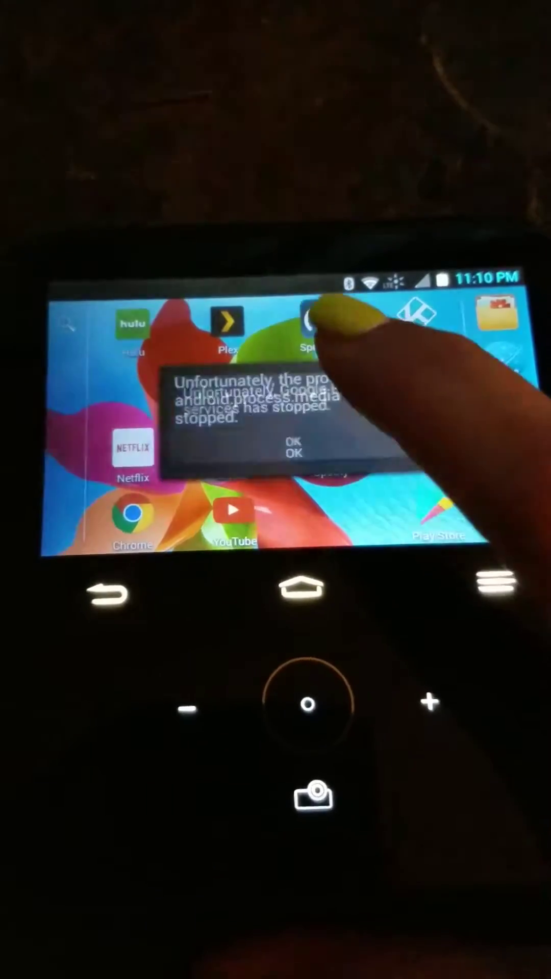
{"action": "left_click", "coordinate": [293, 443]}
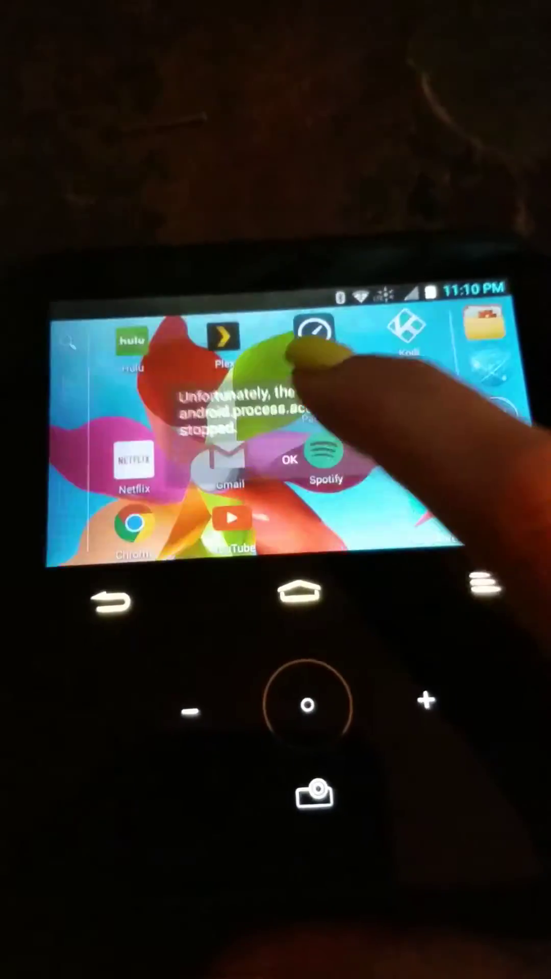
{"action": "left_click", "coordinate": [289, 460]}
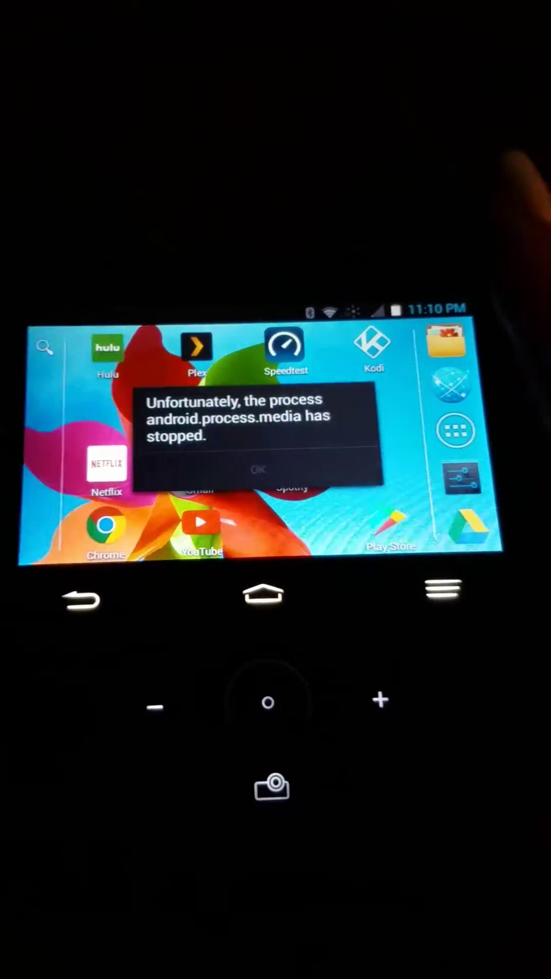
Dismiss the android.process.media, Sprint ID, Google Play services and 'Google has stopped' alerts.
{"action": "left_click", "coordinate": [258, 470]}
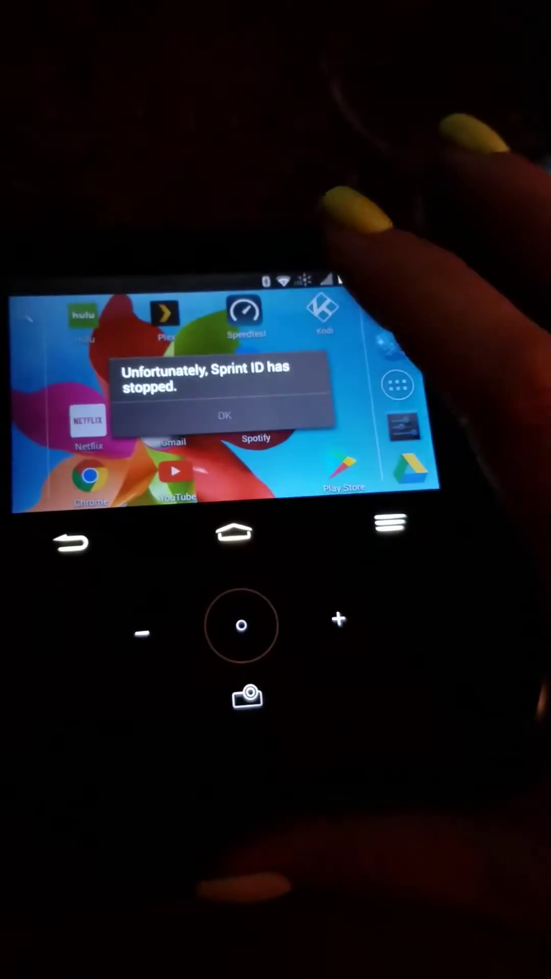
{"action": "left_click", "coordinate": [222, 414]}
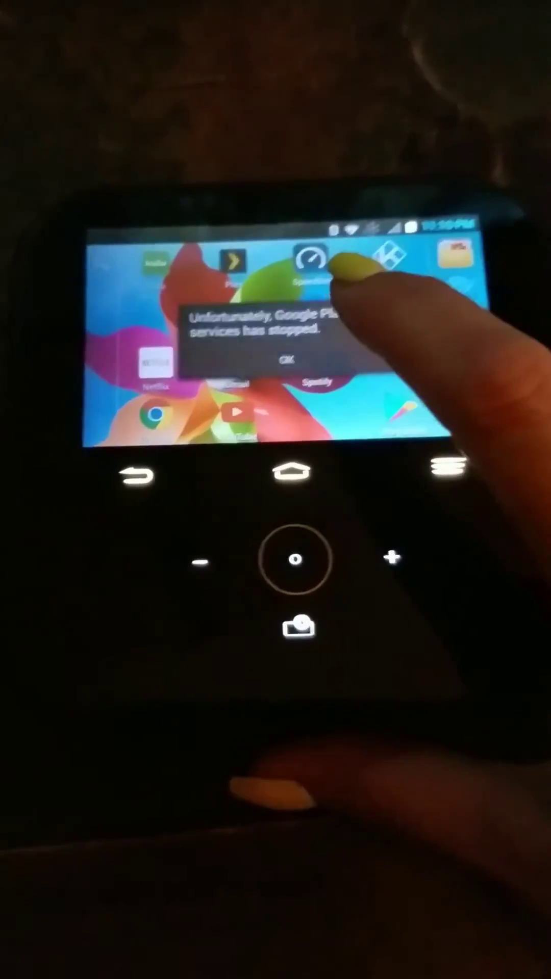
{"action": "left_click", "coordinate": [287, 359]}
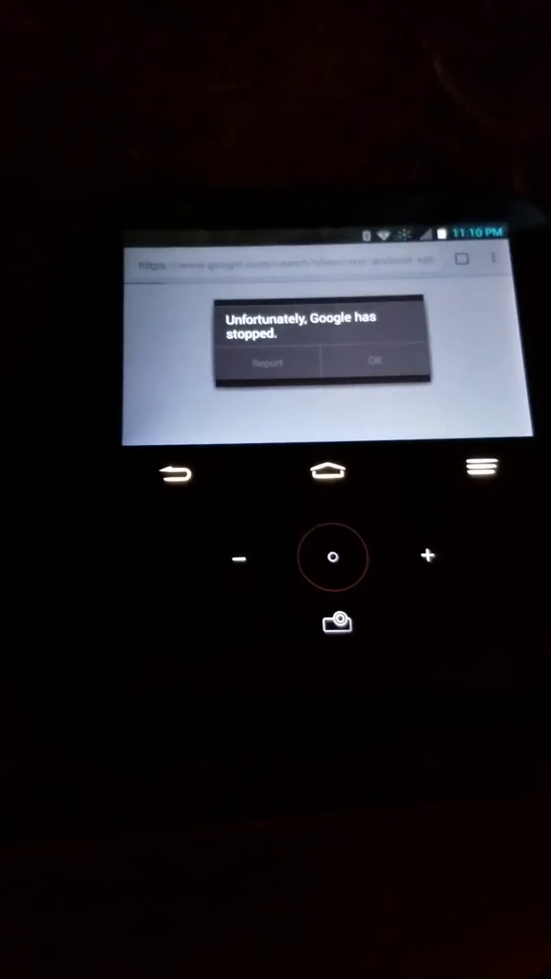
{"action": "left_click", "coordinate": [373, 362]}
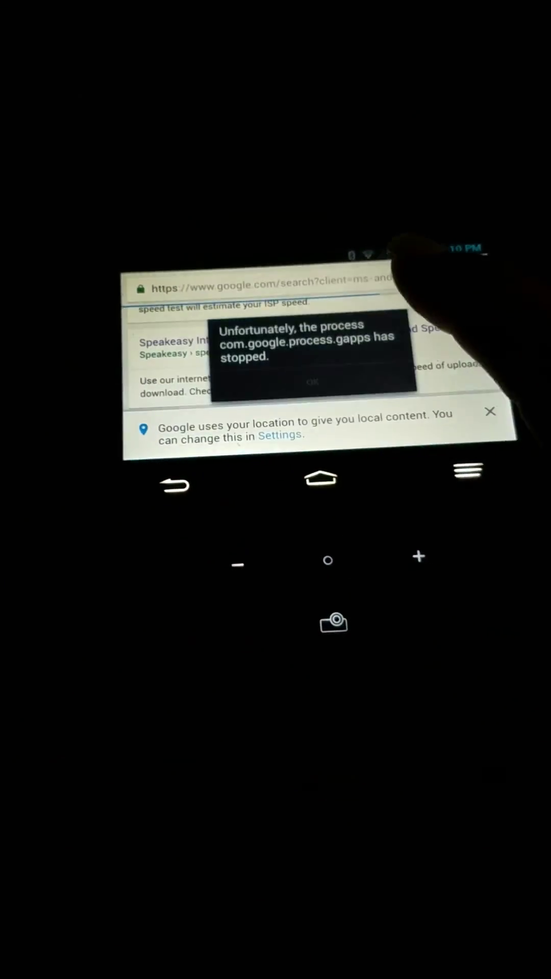